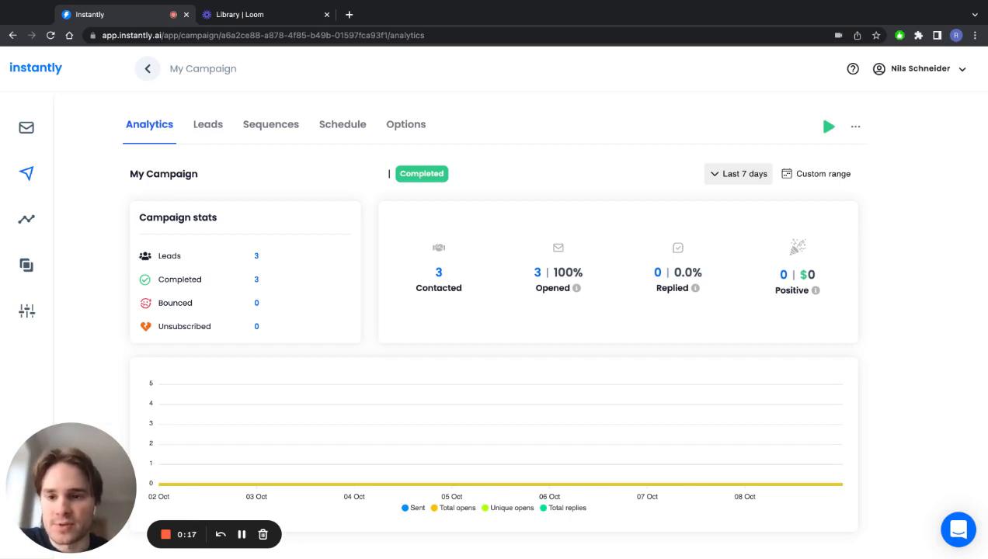
Open the campaign's Sequences tab showing Step 1 variants A–D and Step 2.
{"action": "left_click", "coordinate": [270, 124]}
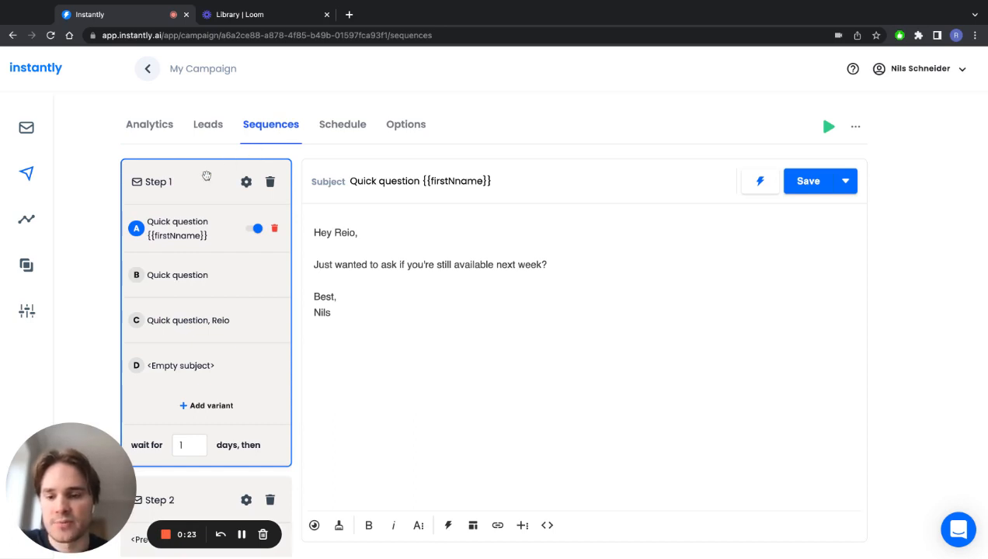
{"action": "mouse_move", "coordinate": [88, 218]}
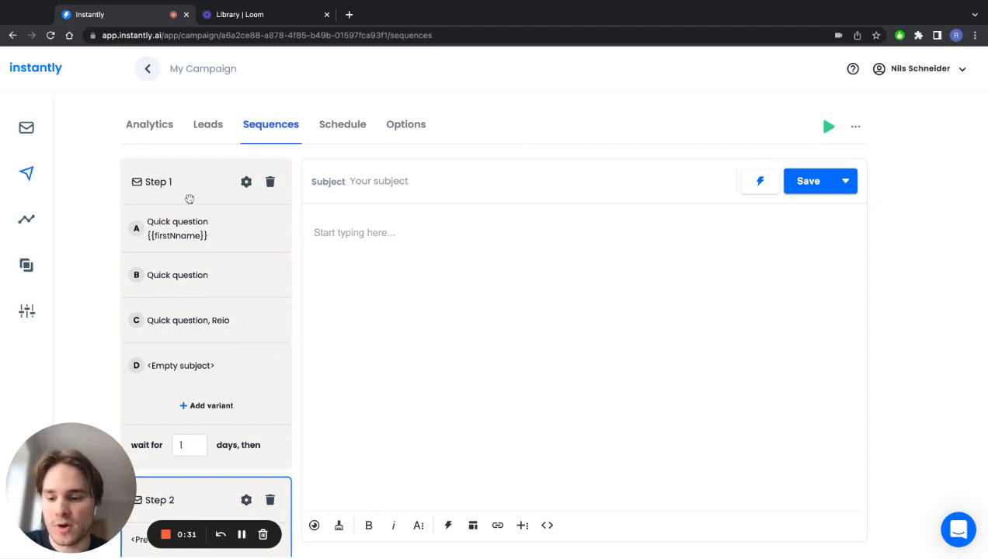
Add empty-subject variants E and F to Step 1, ending on variant A's email.
{"action": "left_click", "coordinate": [177, 228]}
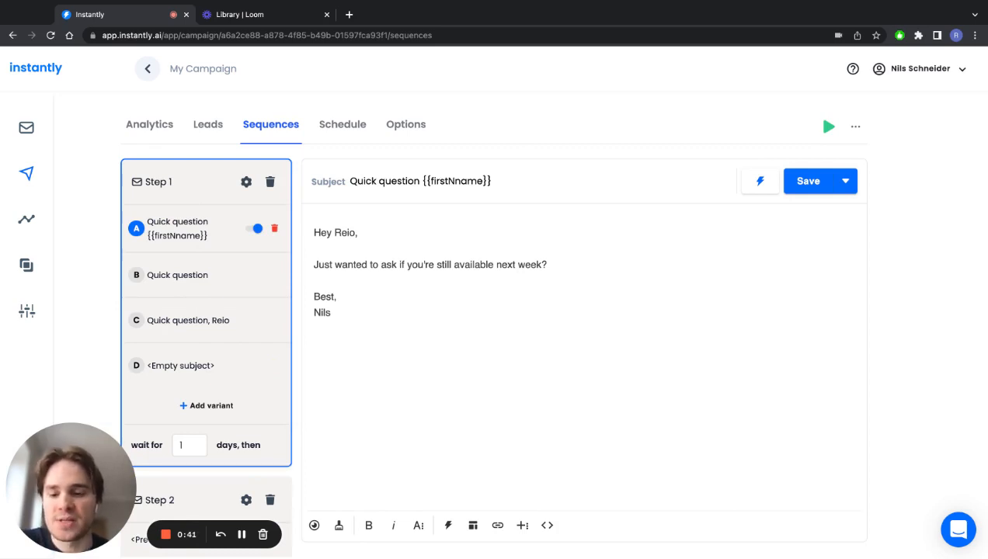
{"action": "left_click", "coordinate": [257, 275]}
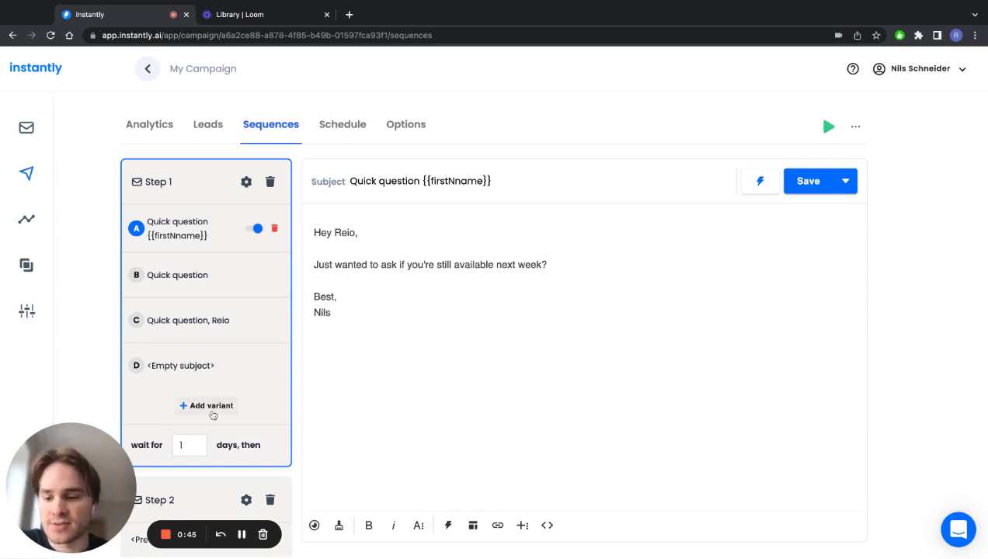
{"action": "left_click", "coordinate": [206, 406]}
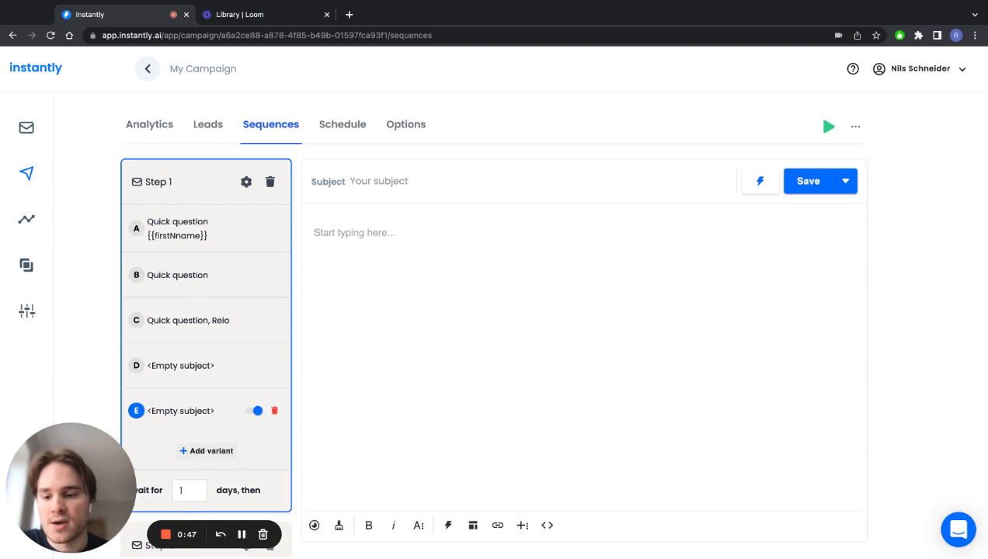
{"action": "left_click", "coordinate": [206, 450]}
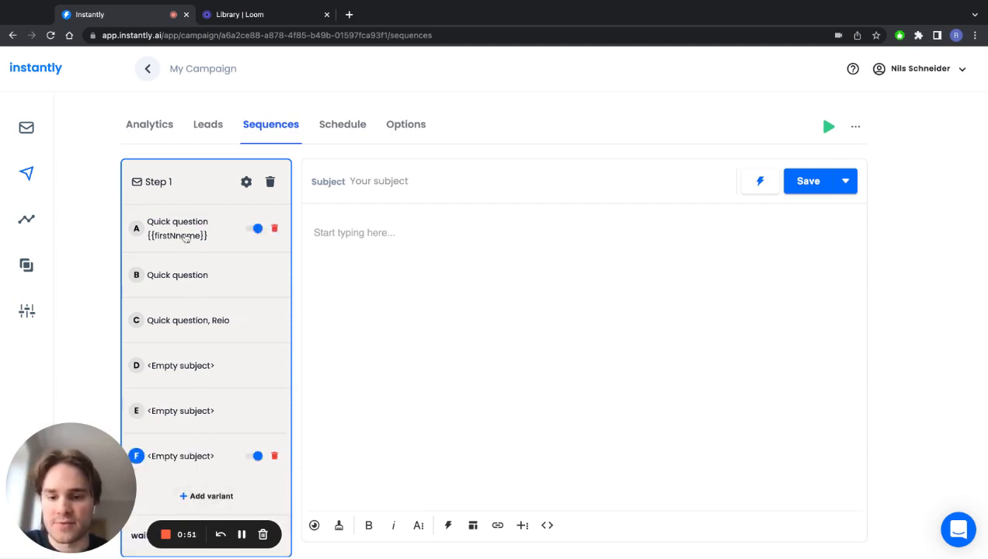
{"action": "left_click", "coordinate": [177, 228]}
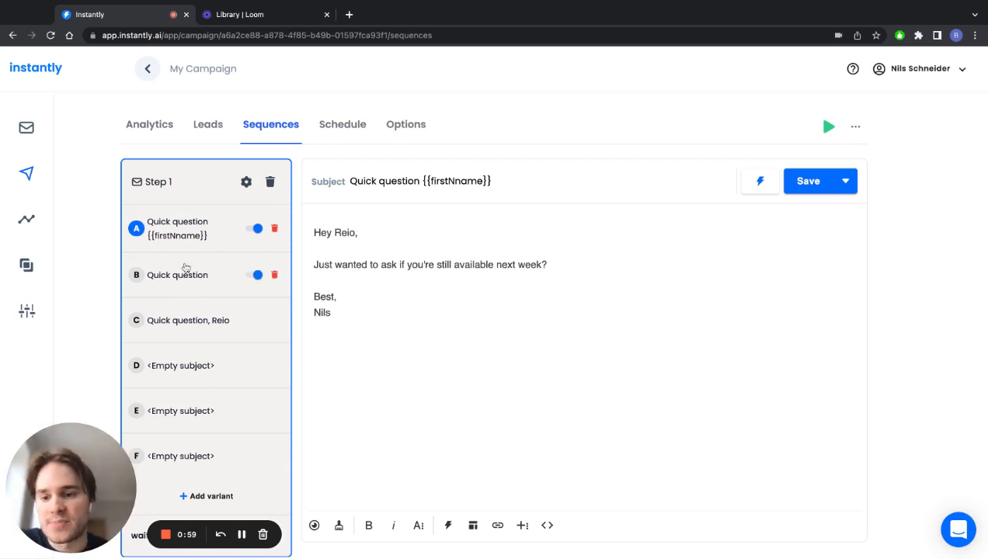
{"action": "left_click", "coordinate": [256, 274]}
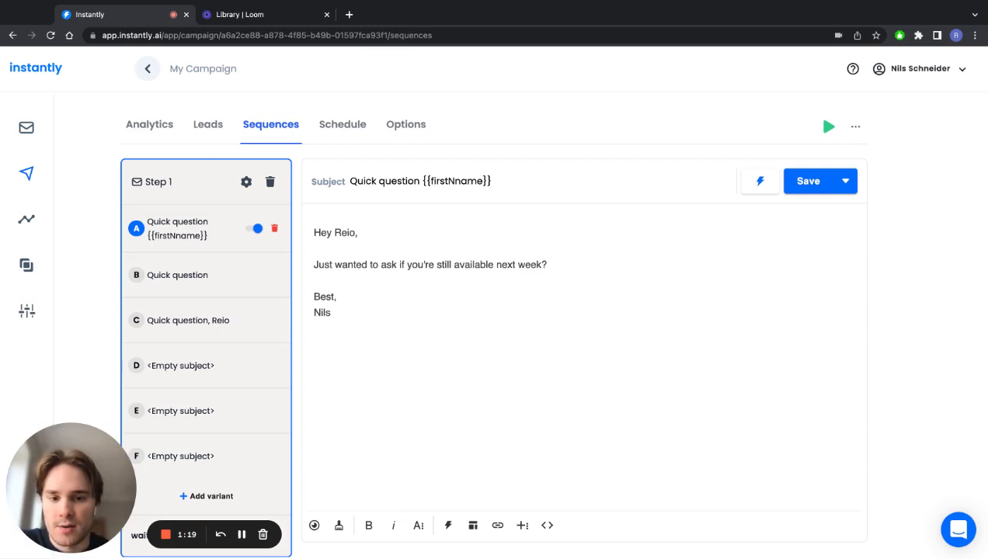
{"action": "mouse_move", "coordinate": [239, 320]}
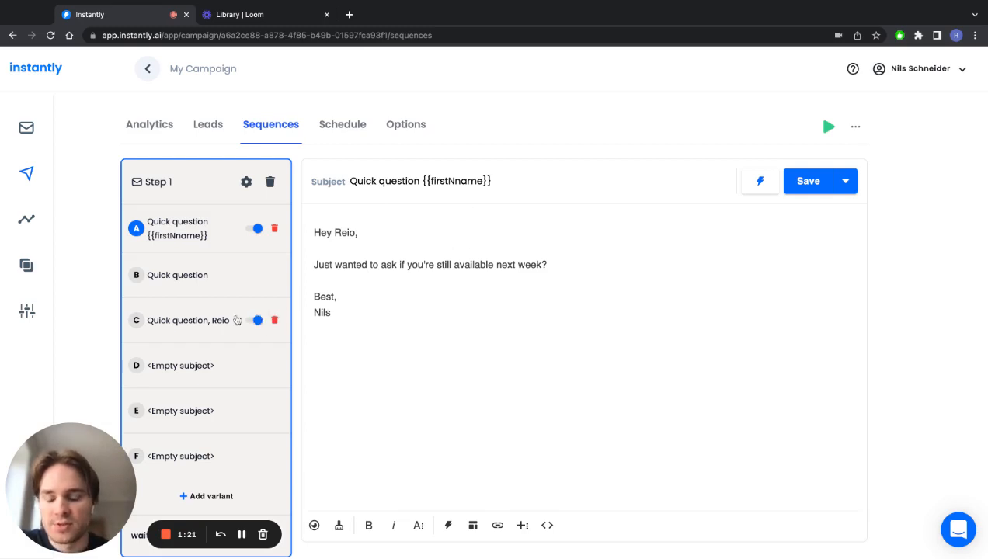
{"action": "scroll", "scroll_direction": "down", "scroll_amount": 3}
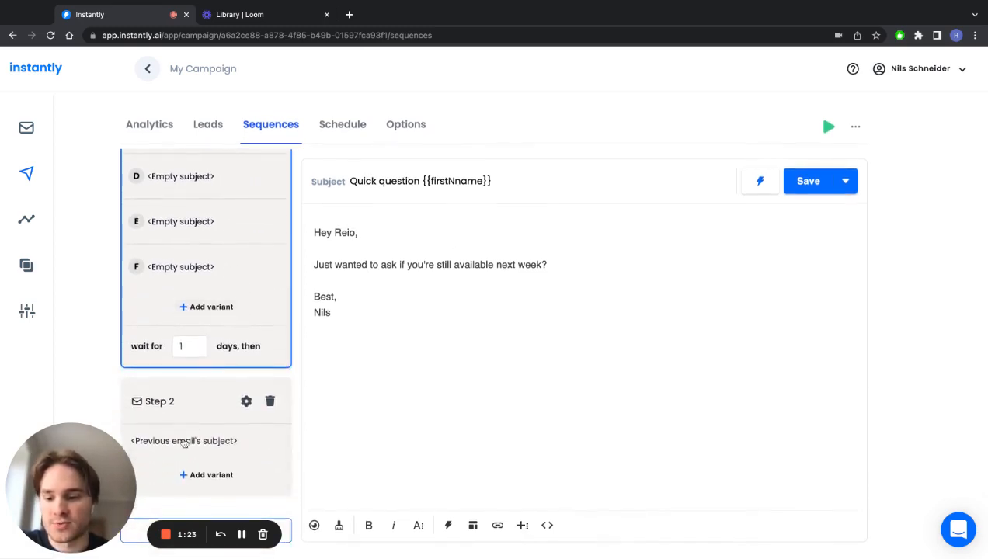
Add variant B to Step 2, then return to the campaign Analytics overview.
{"action": "left_click", "coordinate": [206, 475]}
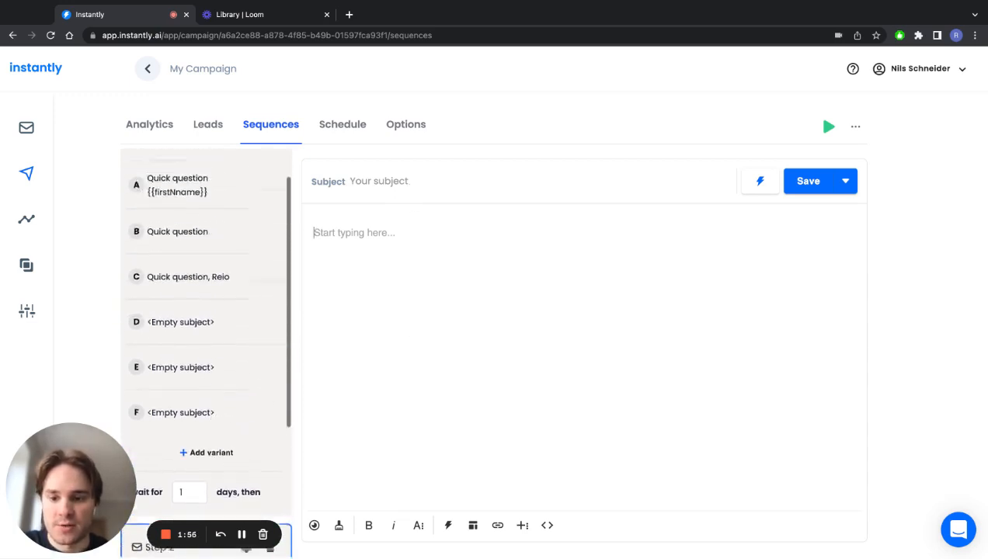
{"action": "left_click", "coordinate": [177, 185]}
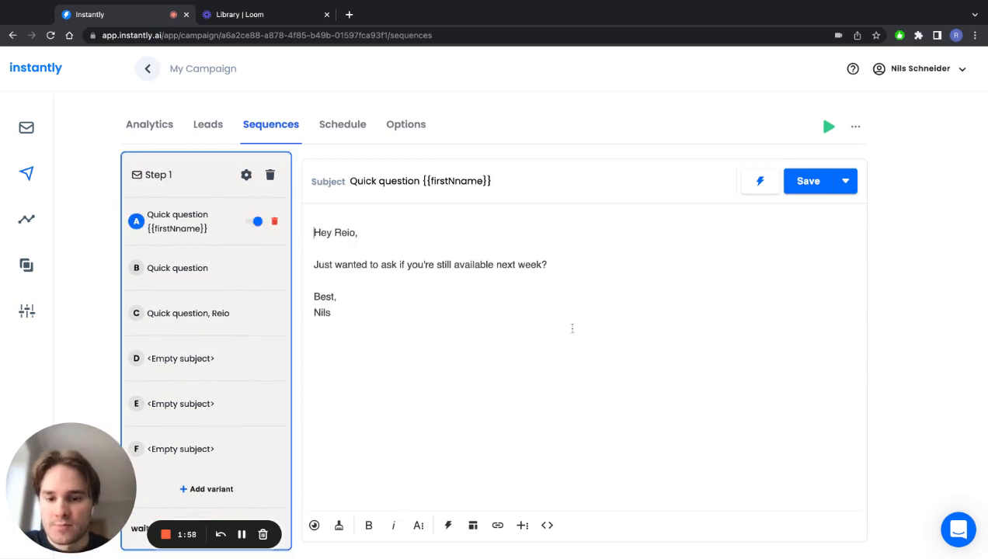
{"action": "scroll", "scroll_direction": "down", "scroll_amount": 3}
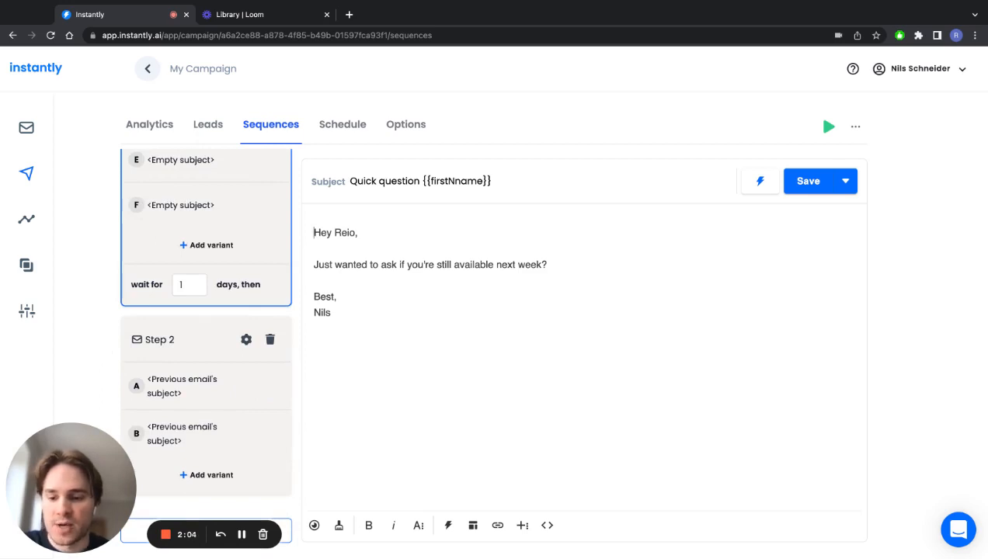
{"action": "left_click", "coordinate": [150, 124]}
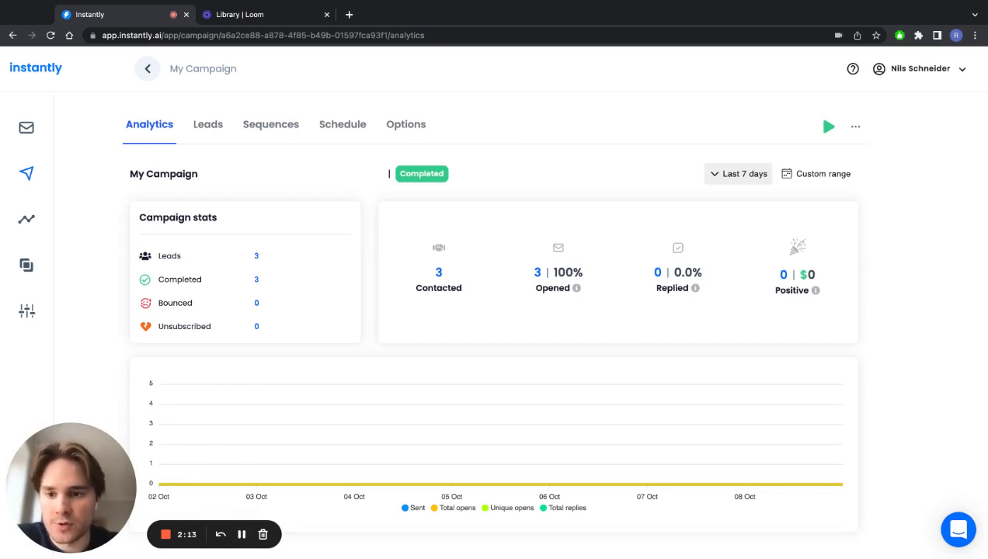
Pause Step 1 variant B from the Step Analytics section.
{"action": "scroll", "scroll_direction": "down", "scroll_amount": 3}
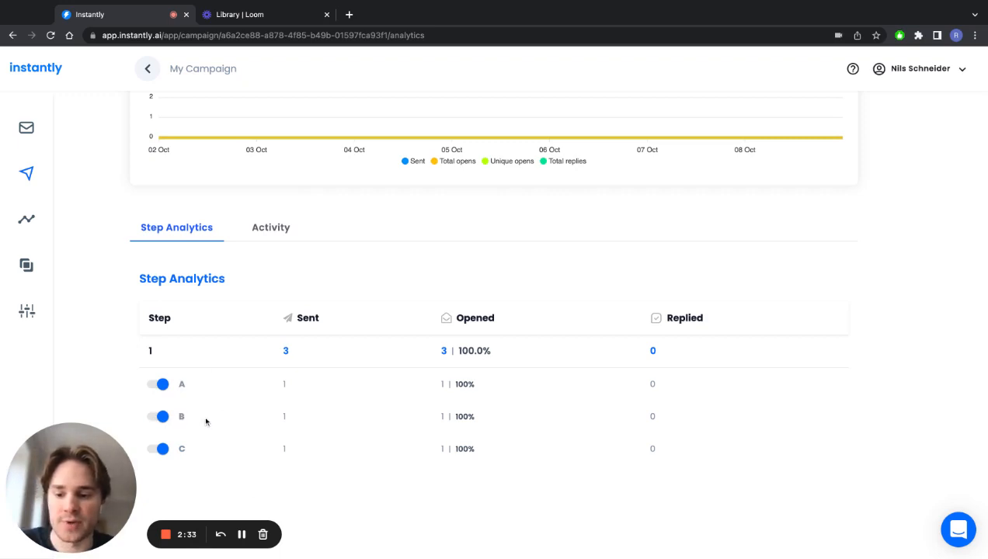
{"action": "left_click", "coordinate": [159, 416]}
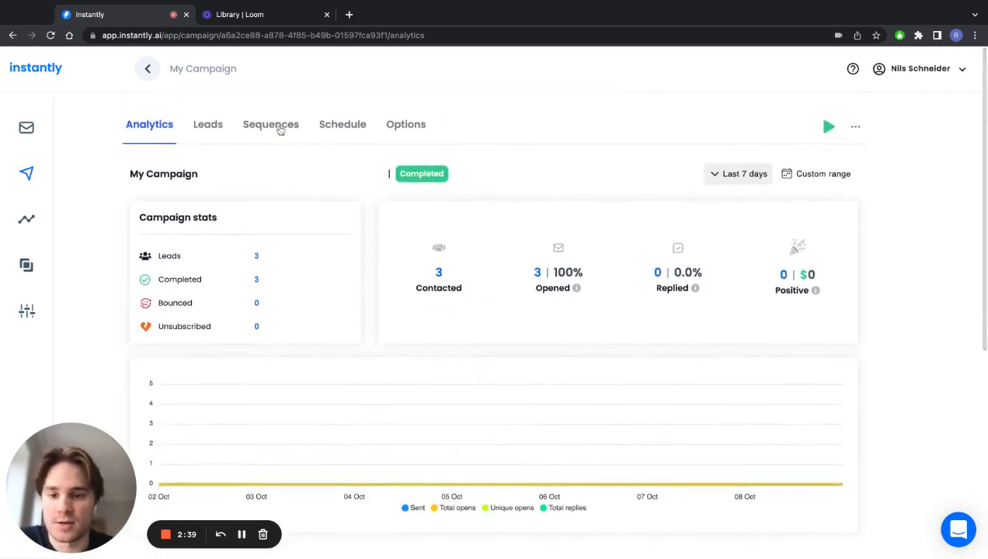
Reopen the sequence and review Step 1's six variants A–F, with B paused.
{"action": "left_click", "coordinate": [270, 124]}
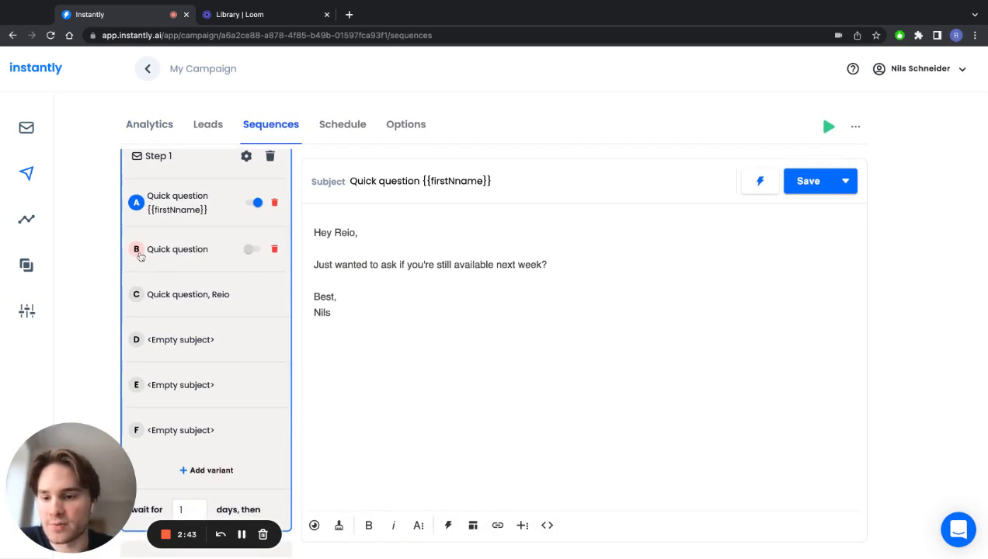
{"action": "mouse_move", "coordinate": [193, 276]}
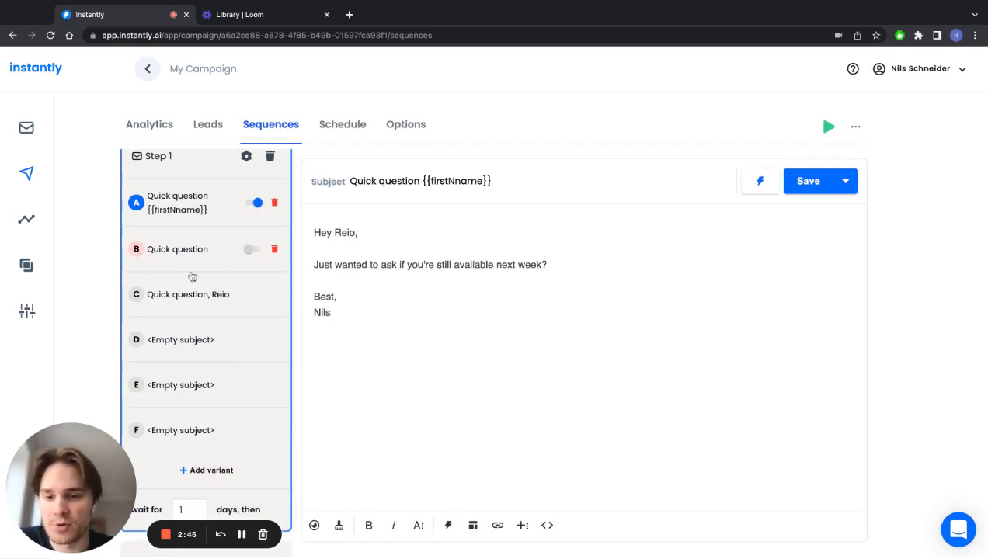
{"action": "left_click", "coordinate": [257, 339]}
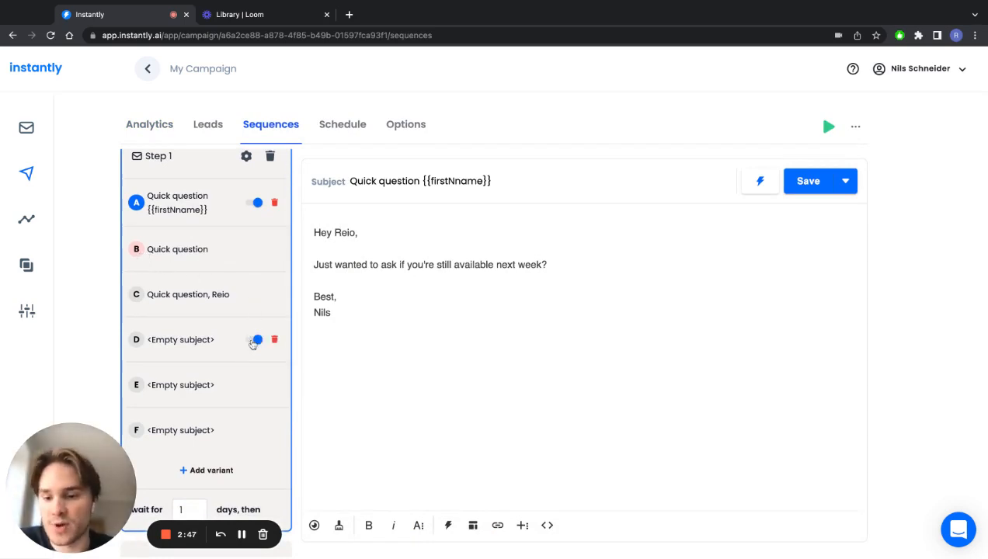
{"action": "scroll", "scroll_direction": "down", "scroll_amount": 3}
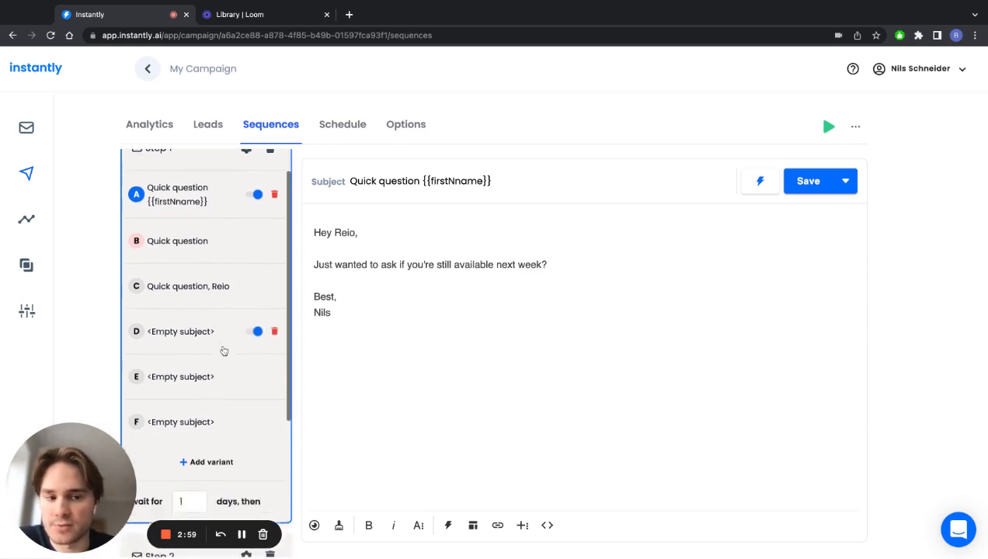
{"action": "scroll", "scroll_direction": "down", "scroll_amount": 3}
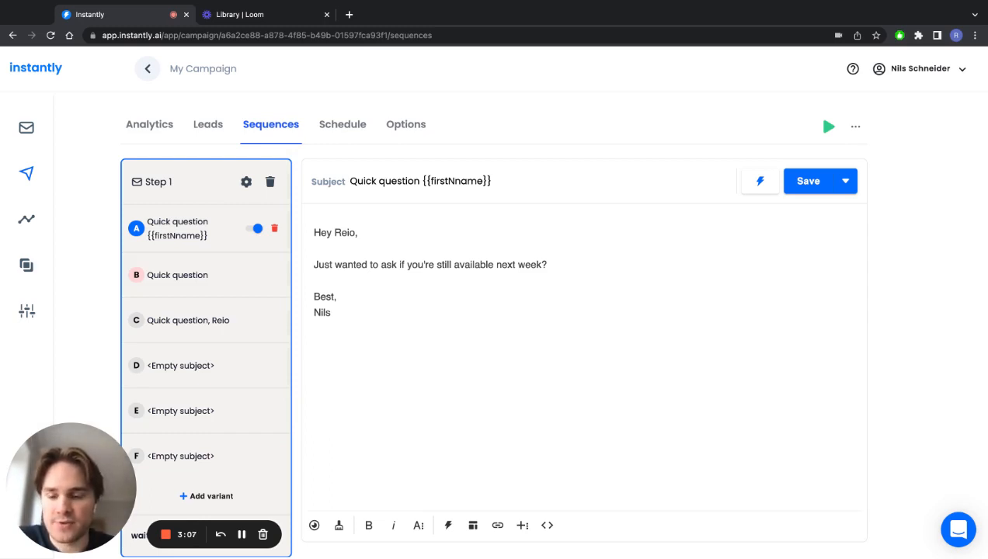
{"action": "mouse_move", "coordinate": [89, 212]}
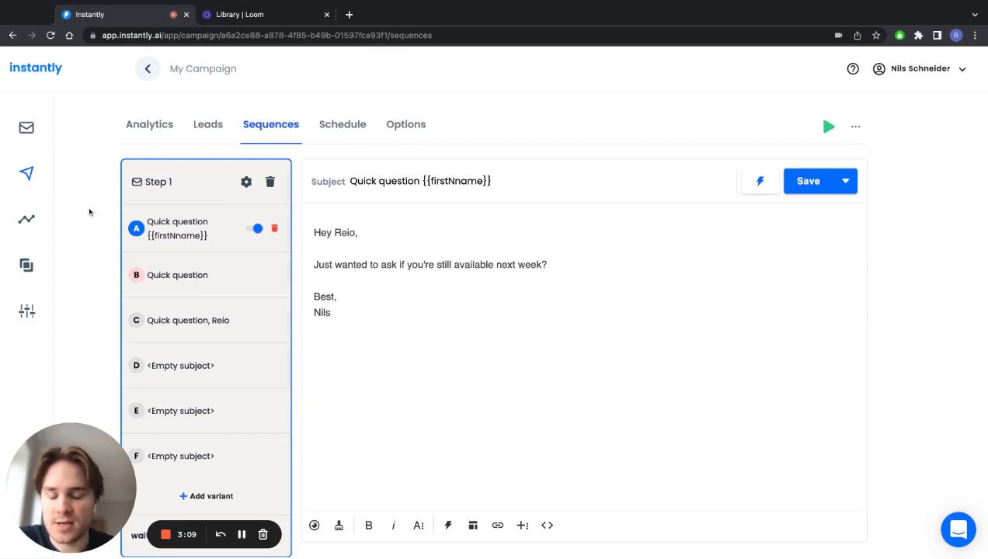